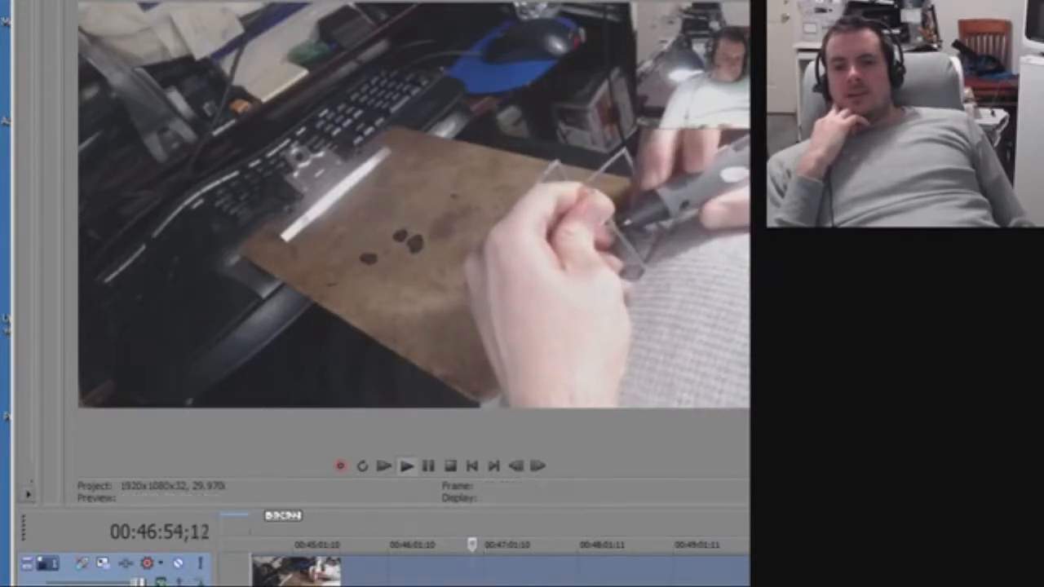
click(408, 467)
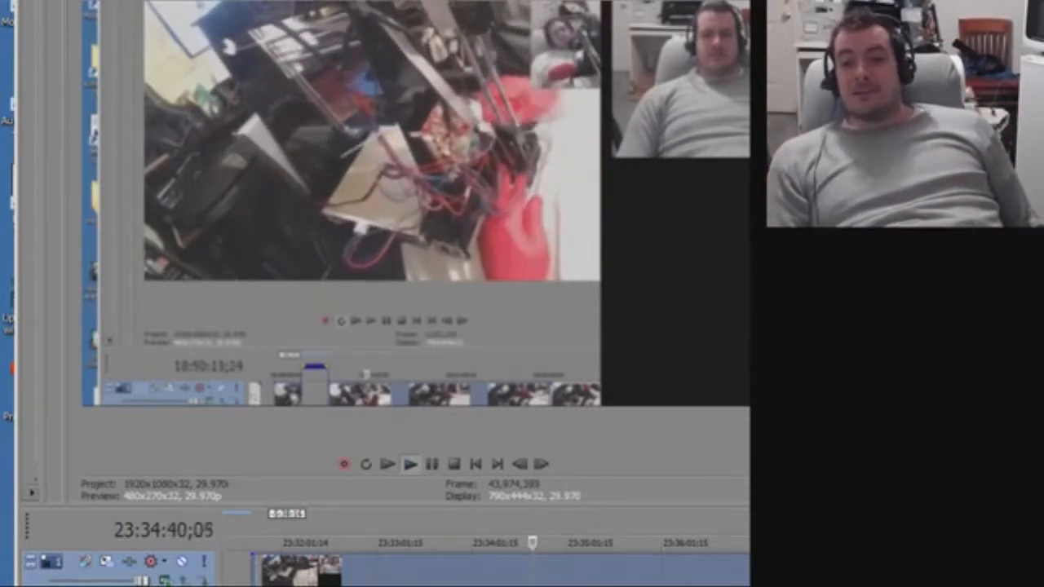
click(411, 463)
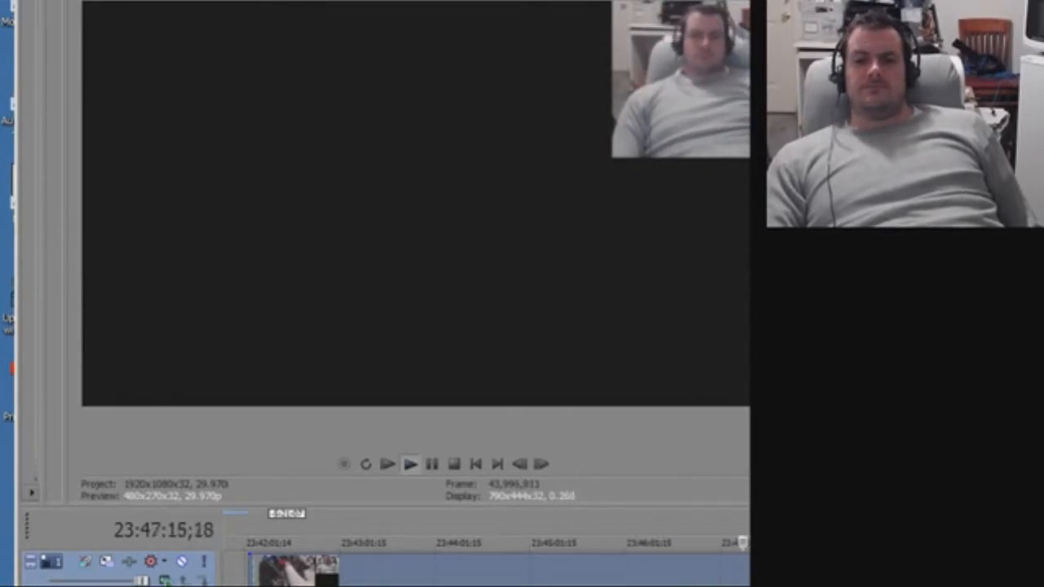
click(342, 463)
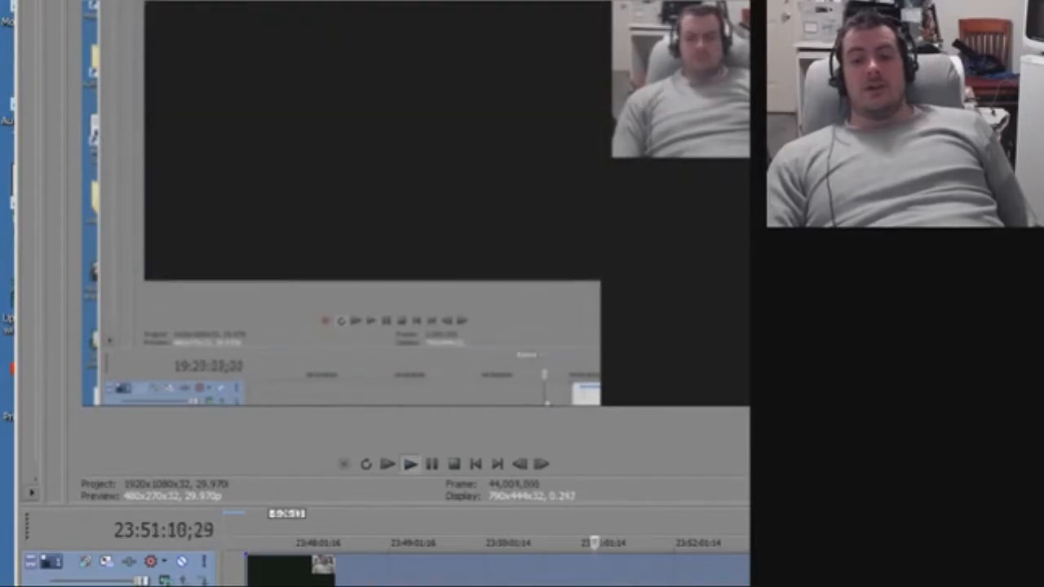
click(411, 463)
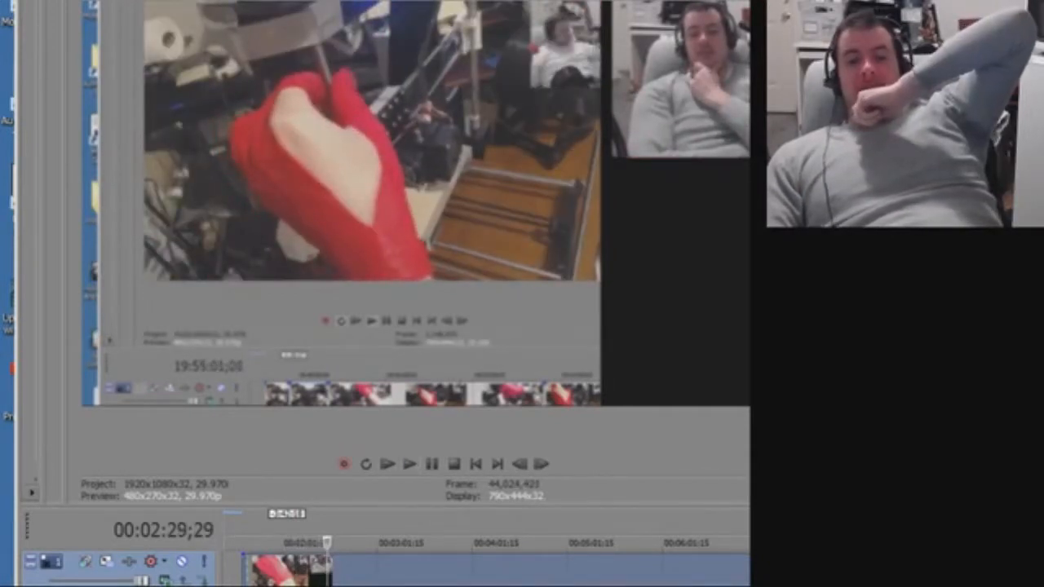
click(411, 463)
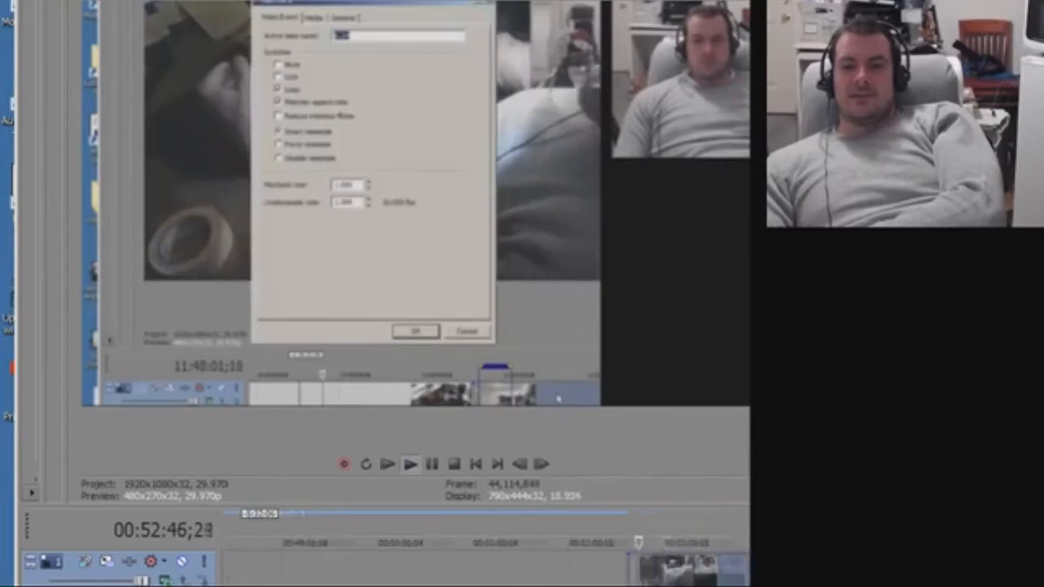
click(415, 331)
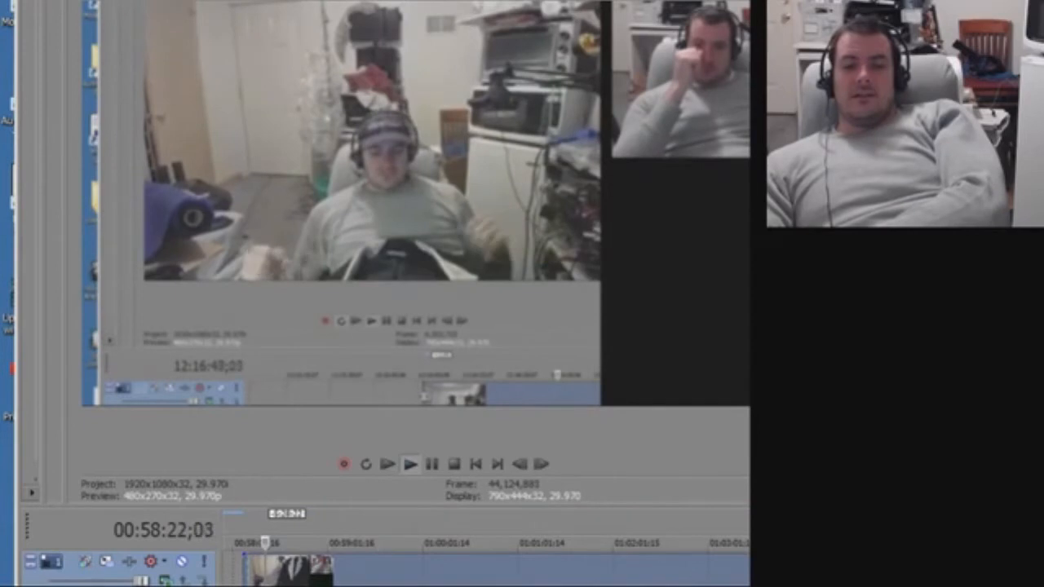
click(411, 463)
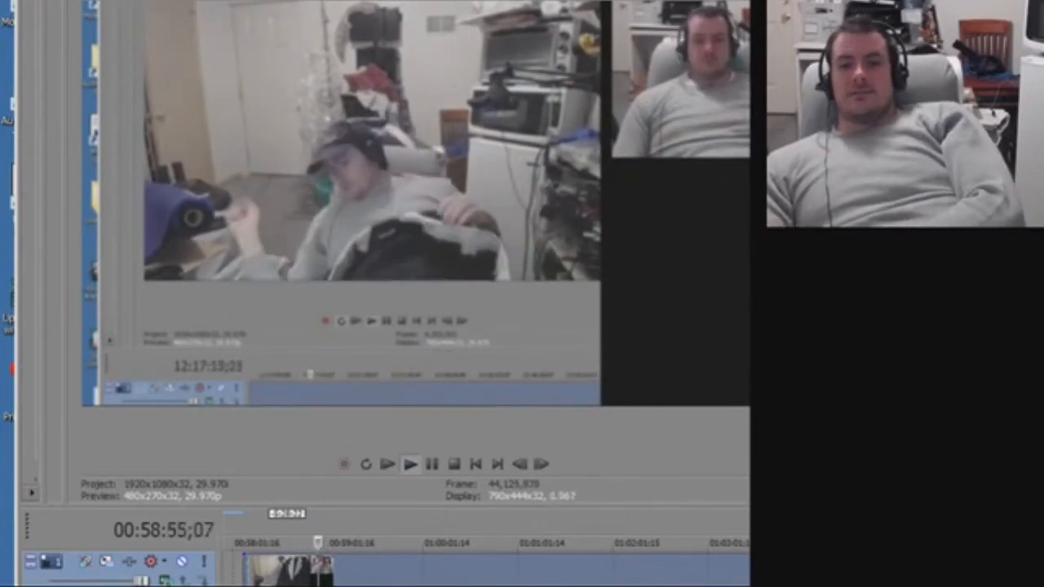